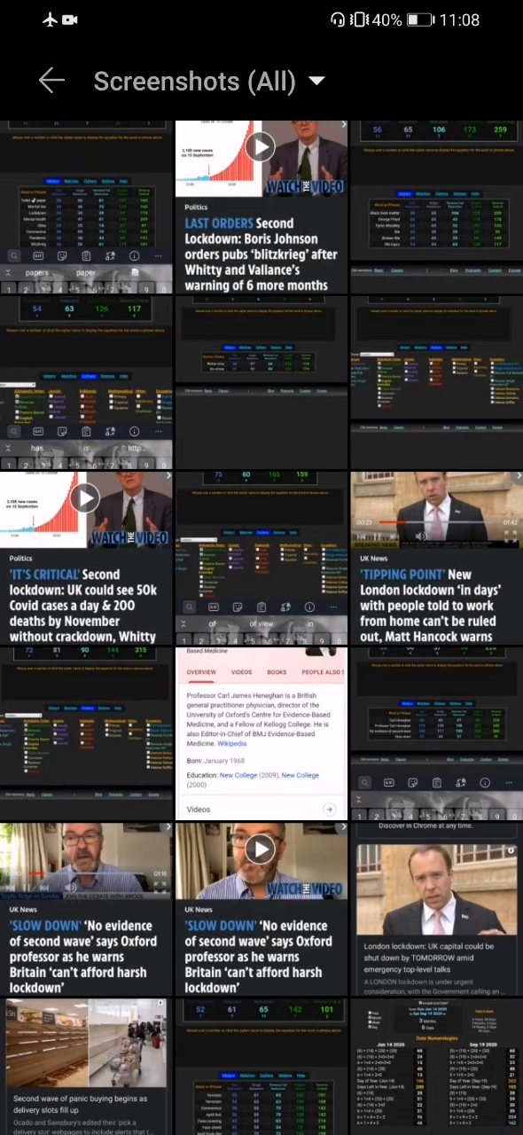
# Step: Scroll through the Gematrinator results for Billie (31) and Billie Eilish (66), then go to the NME article
pyautogui.scroll(-3)
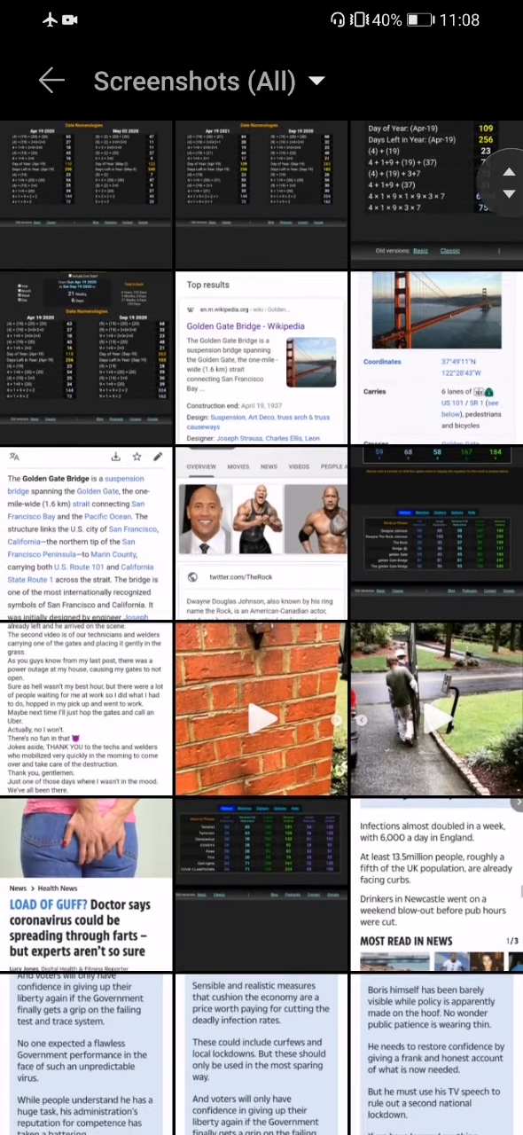
pyautogui.scroll(-3)
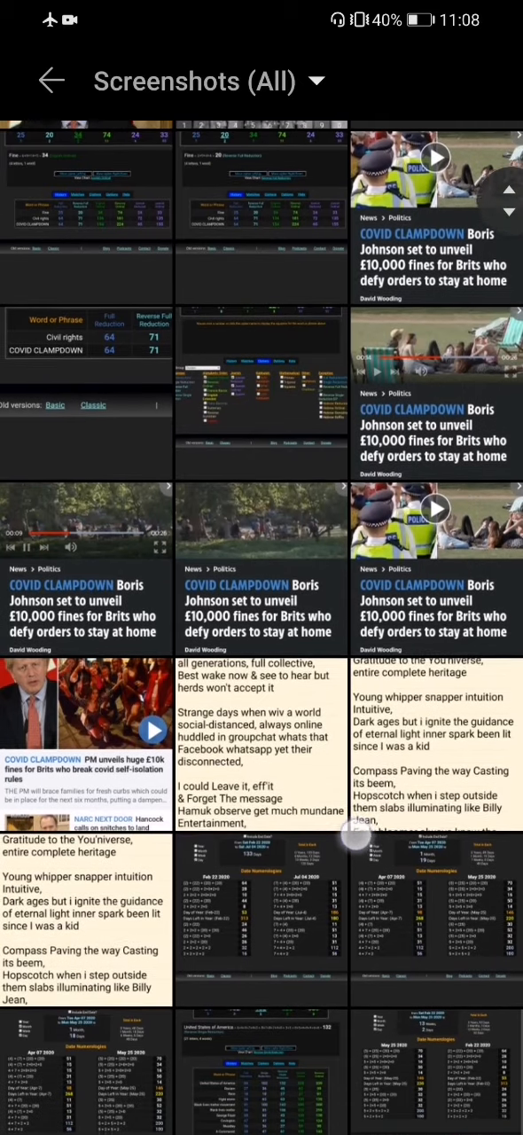
pyautogui.scroll(-3)
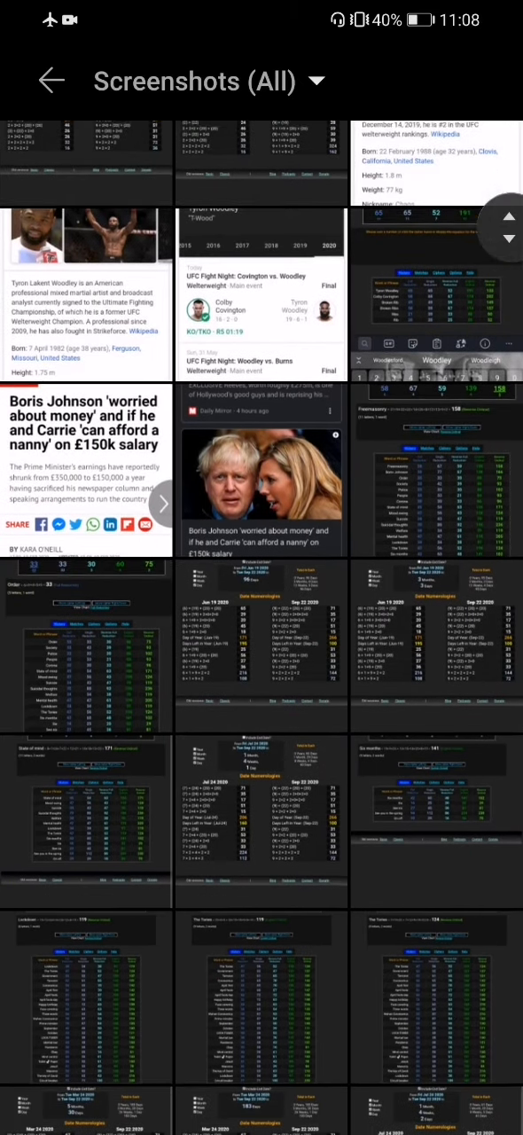
pyautogui.scroll(-3)
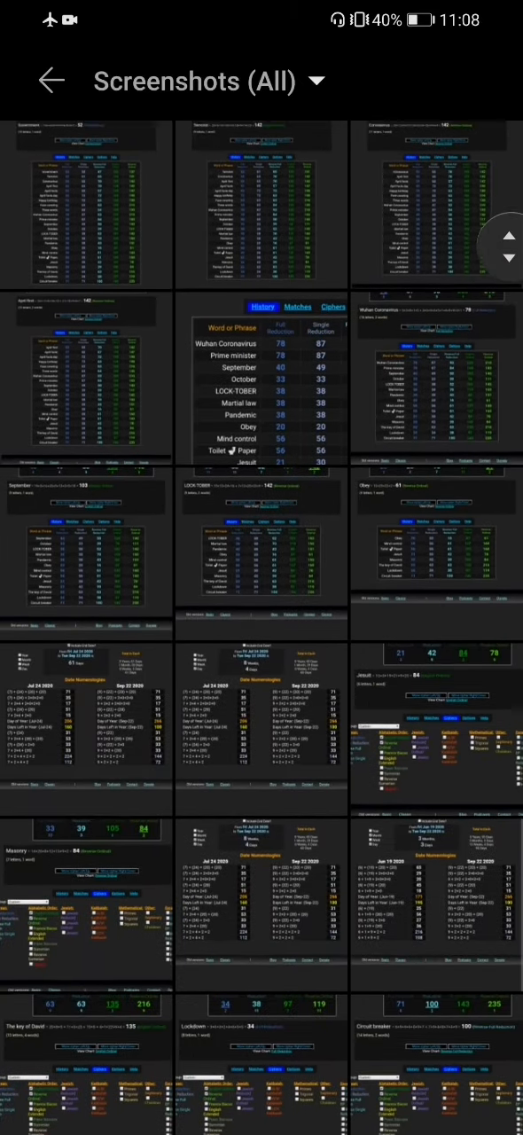
pyautogui.scroll(-3)
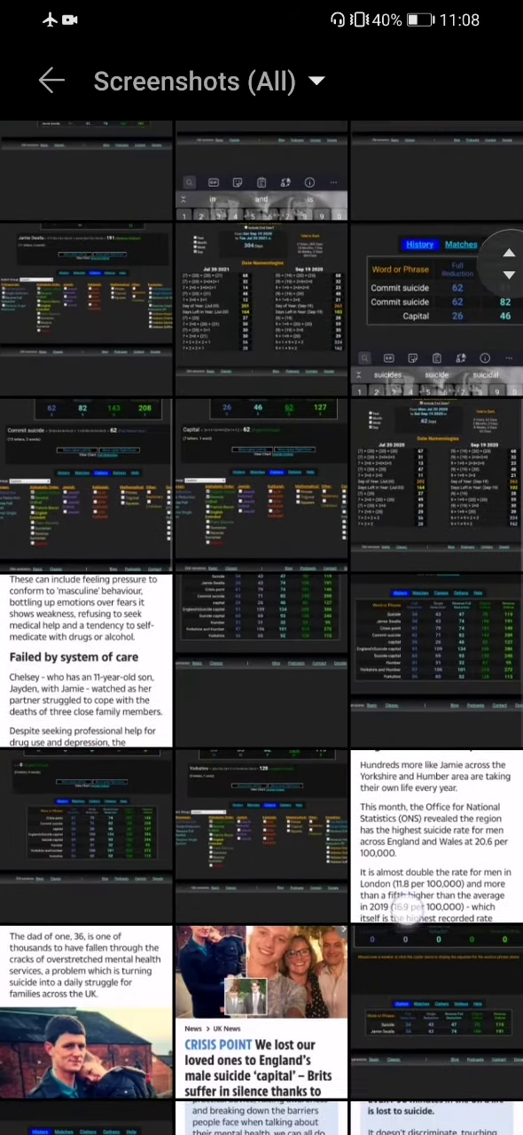
pyautogui.scroll(-3)
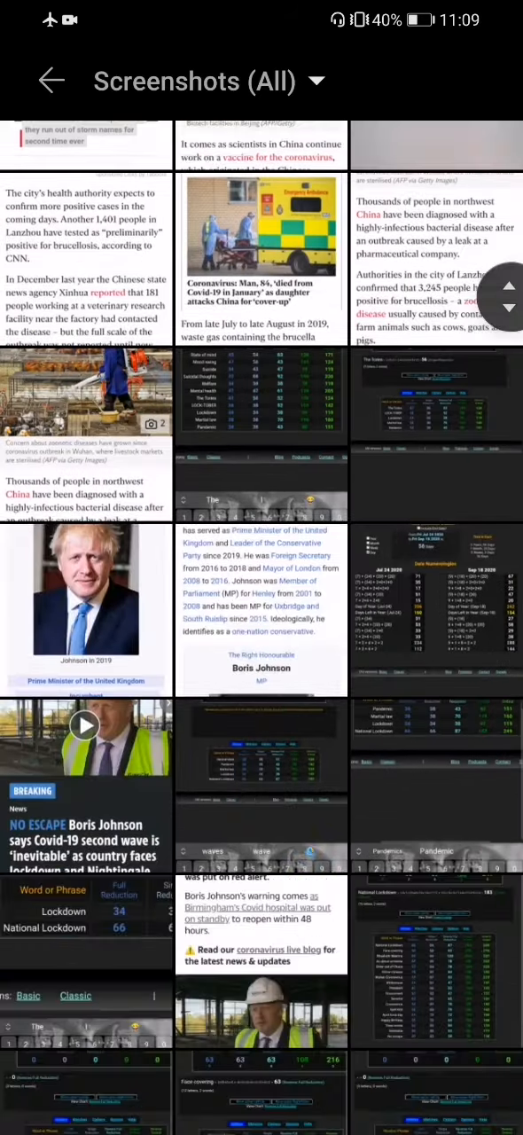
pyautogui.scroll(-3)
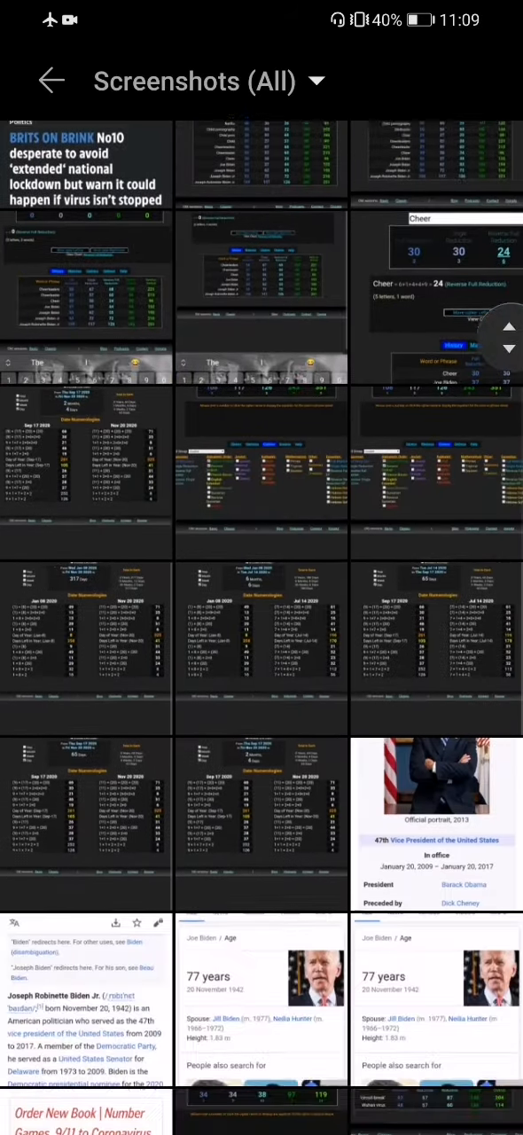
pyautogui.scroll(-3)
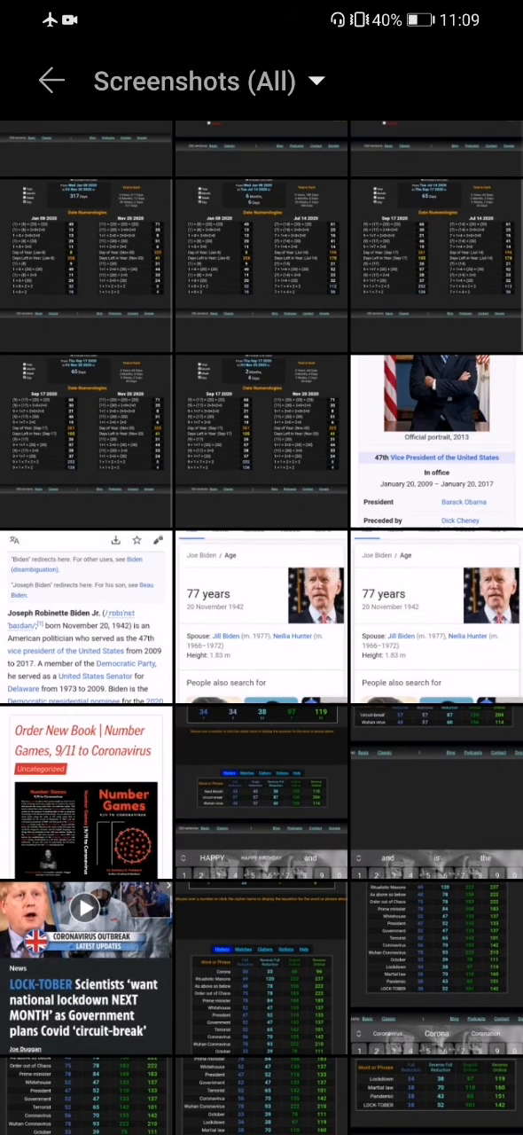
pyautogui.scroll(-3)
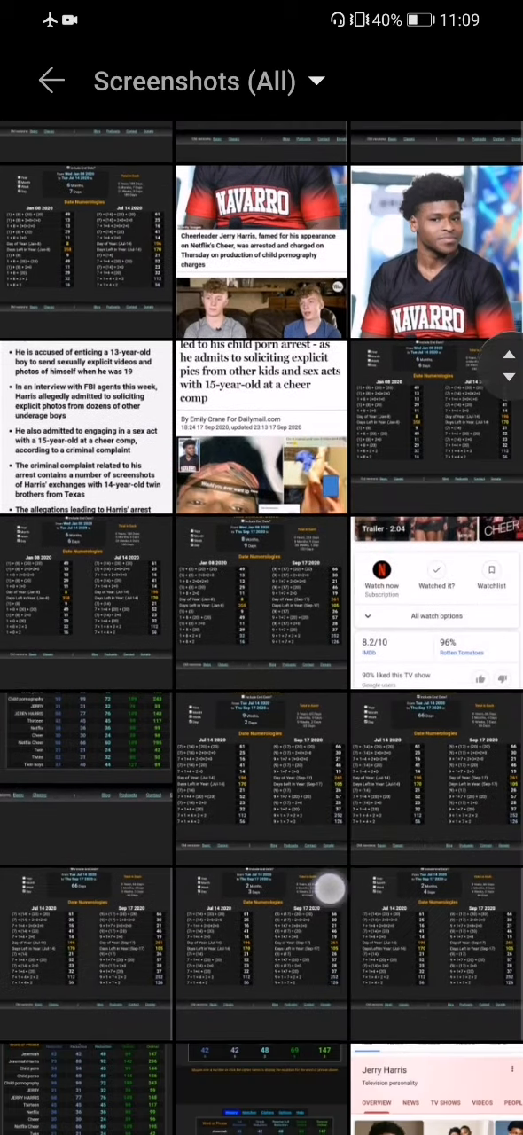
pyautogui.scroll(-3)
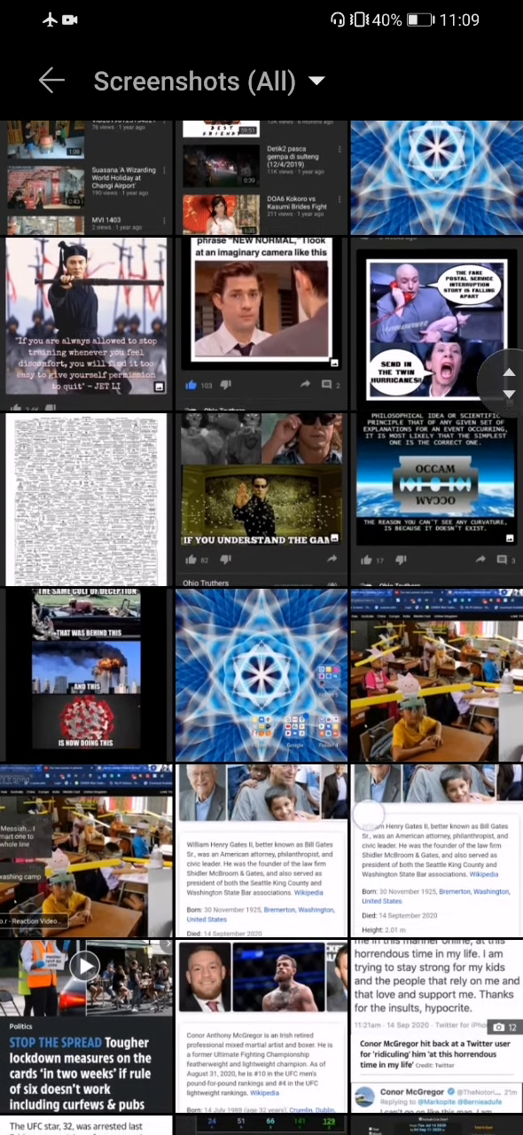
pyautogui.scroll(-3)
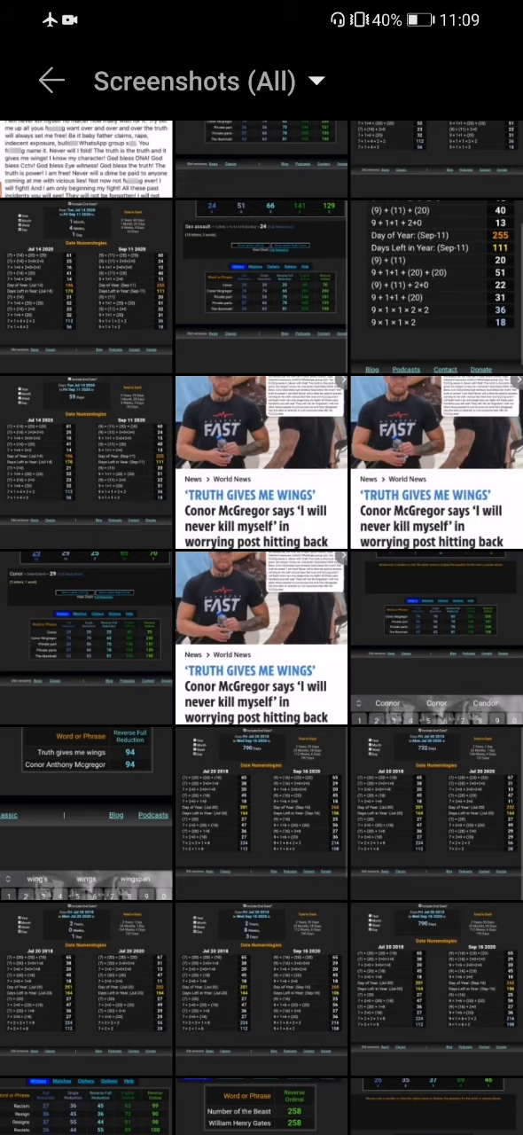
pyautogui.scroll(-3)
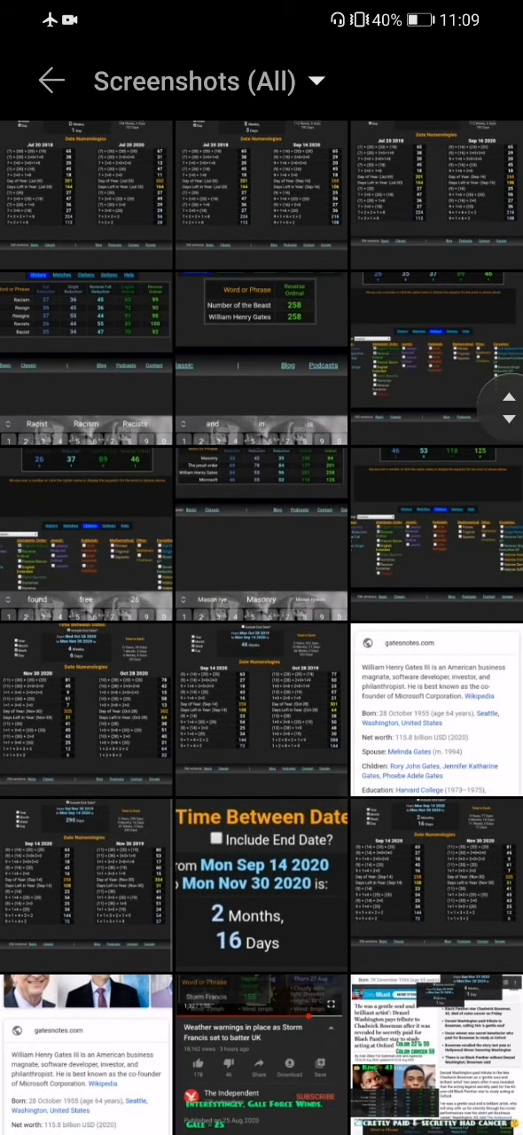
pyautogui.scroll(-3)
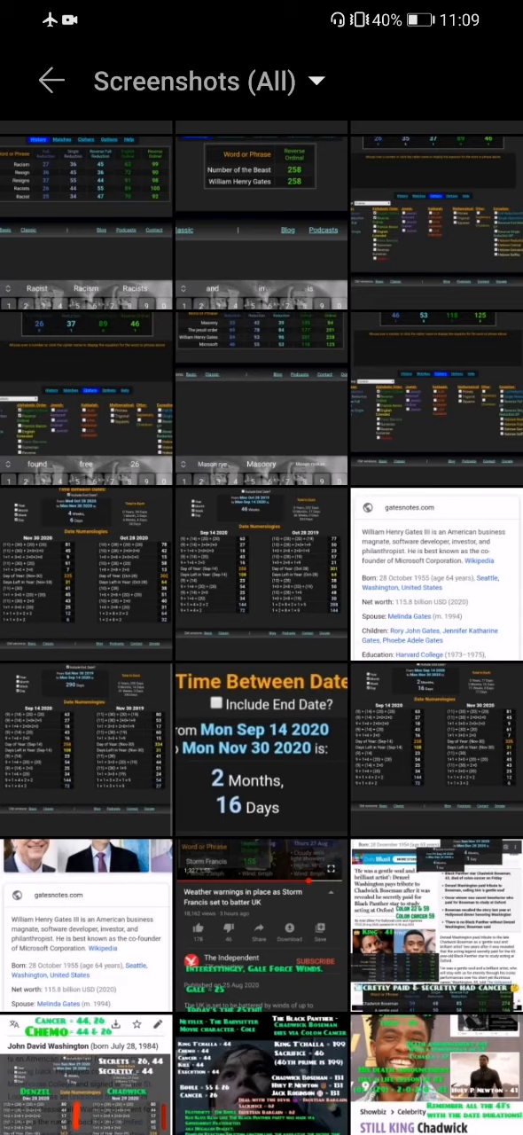
pyautogui.scroll(-3)
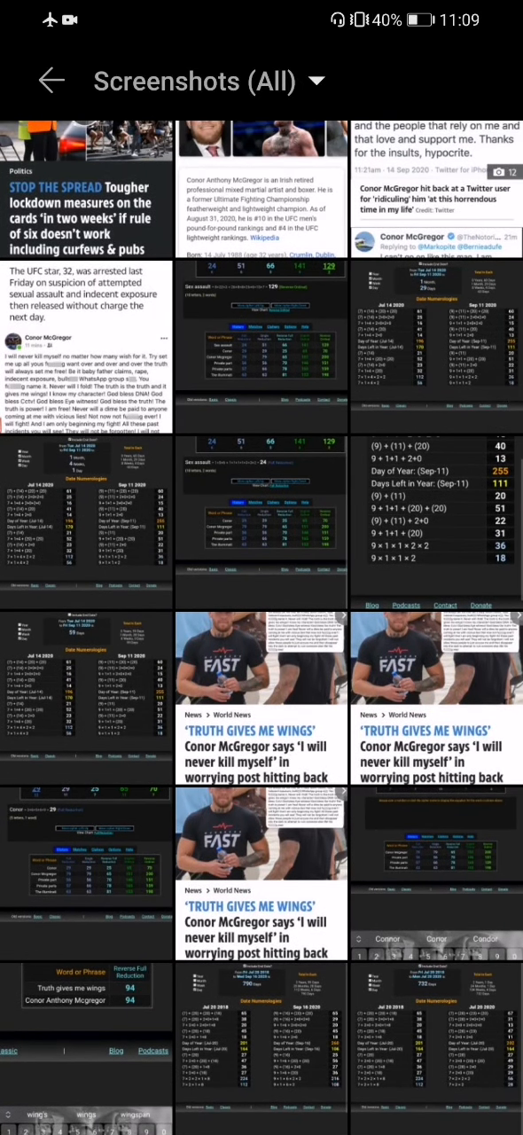
pyautogui.scroll(-3)
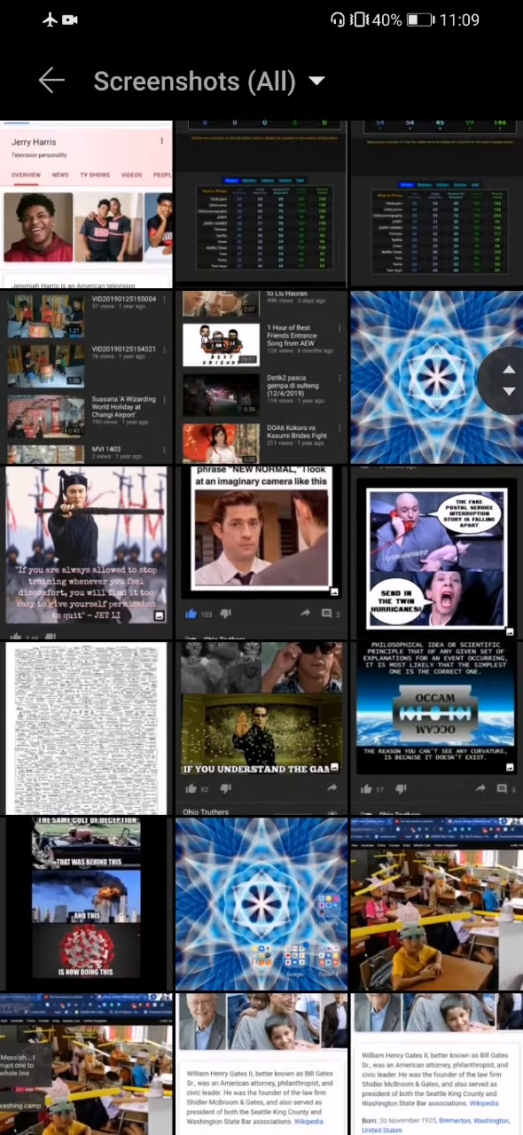
pyautogui.scroll(-3)
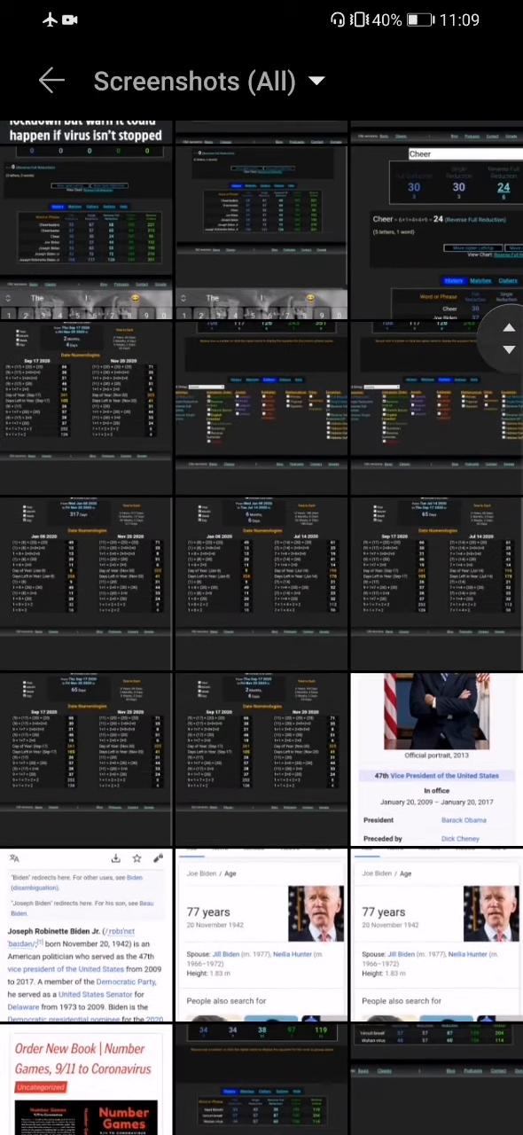
pyautogui.scroll(-3)
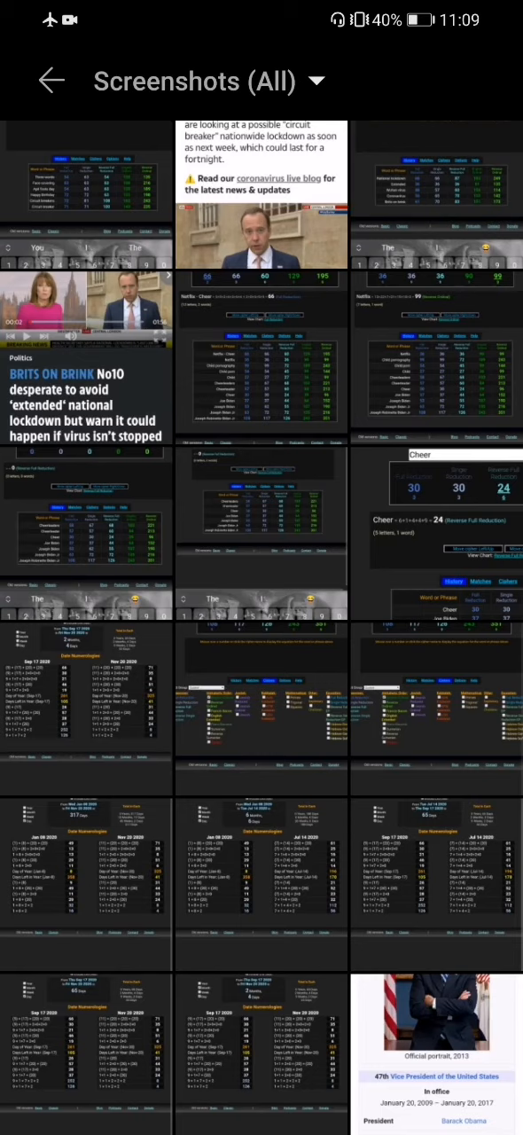
pyautogui.scroll(-3)
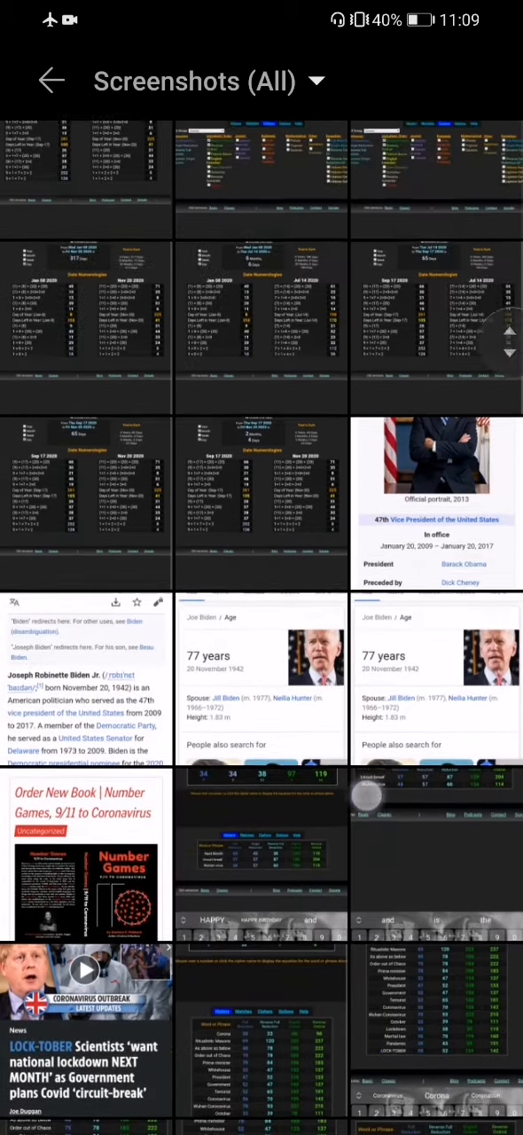
pyautogui.scroll(-3)
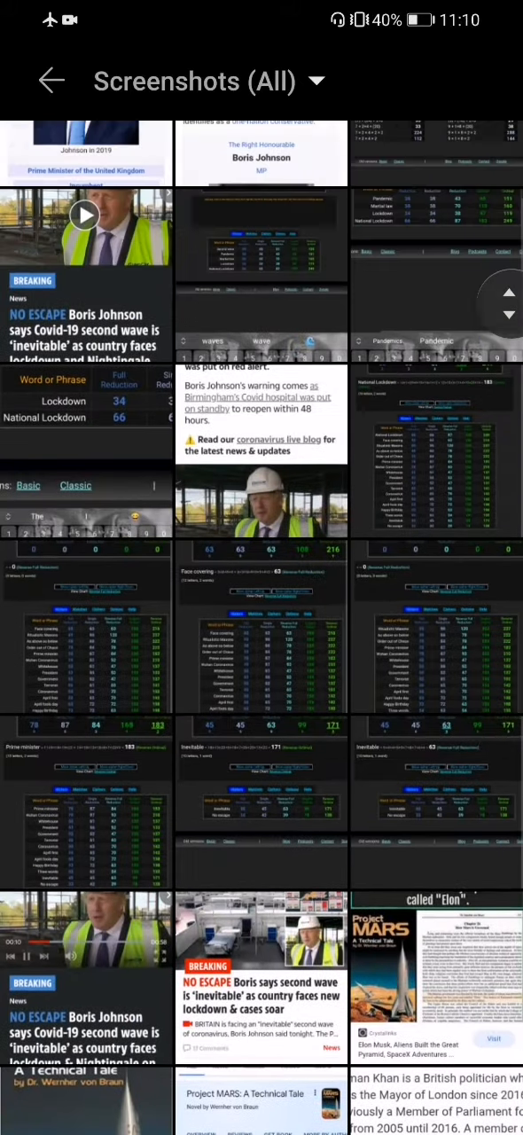
pyautogui.scroll(-3)
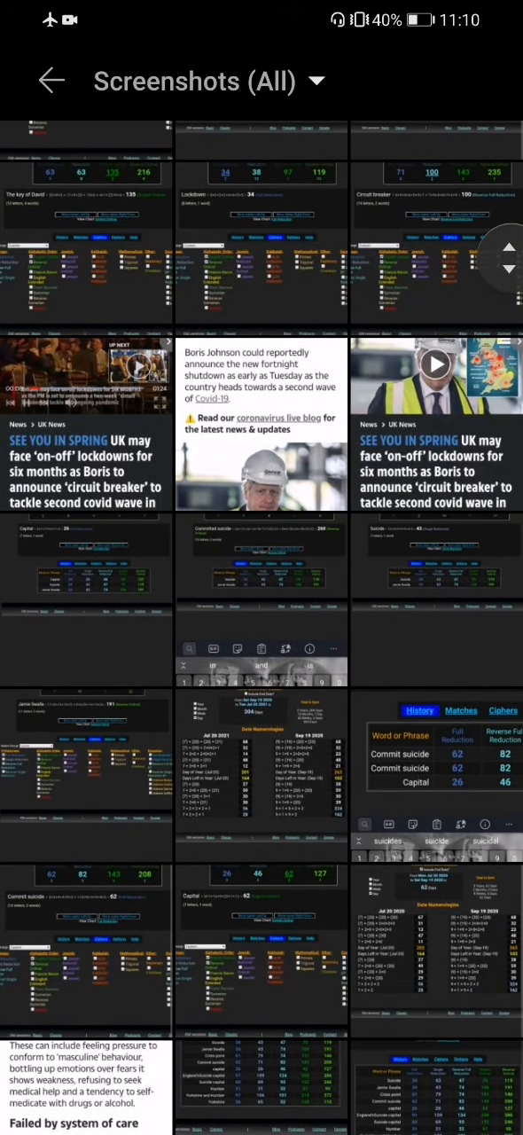
pyautogui.scroll(-3)
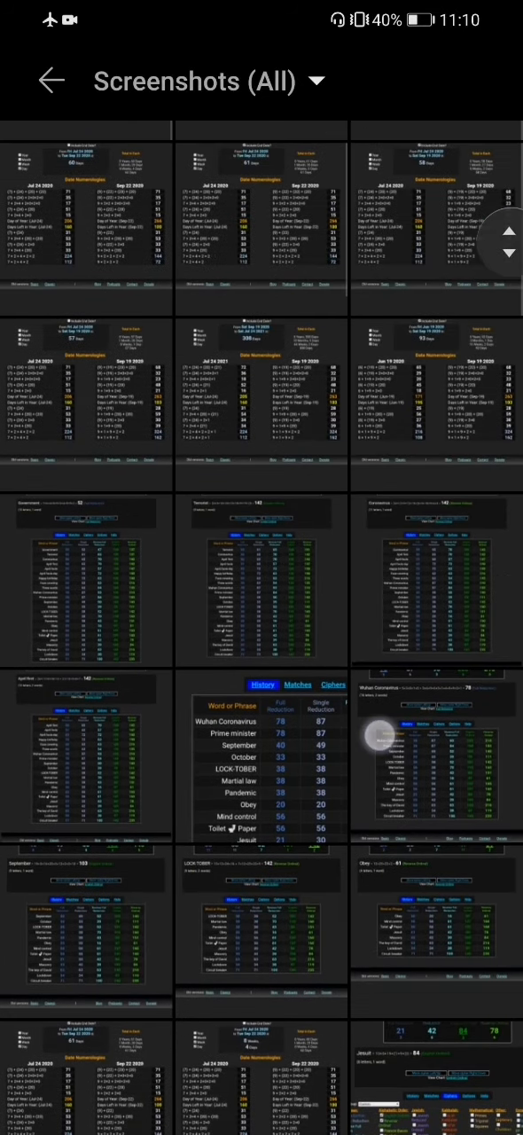
pyautogui.scroll(-3)
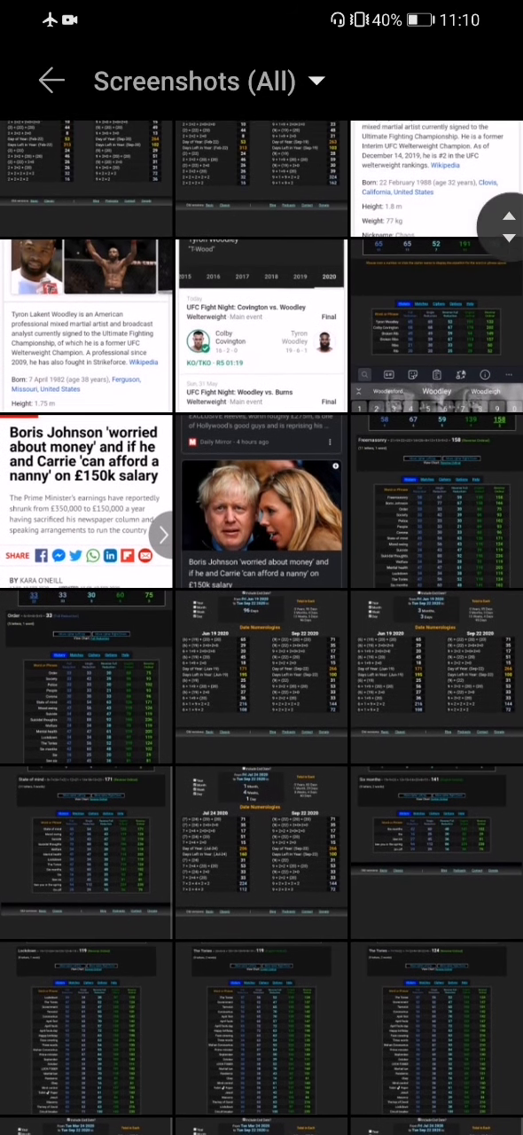
pyautogui.scroll(-3)
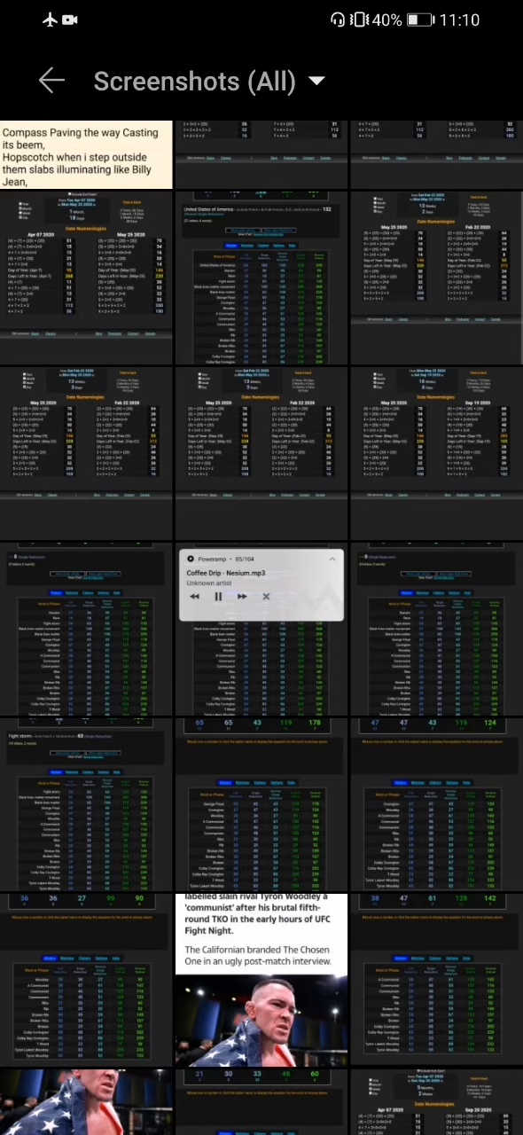
pyautogui.scroll(-3)
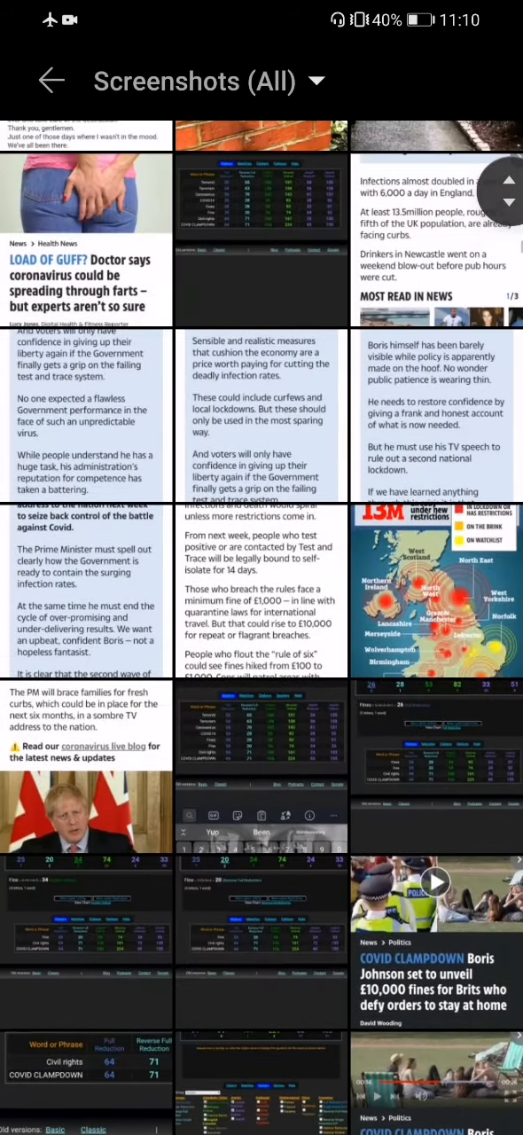
pyautogui.scroll(-3)
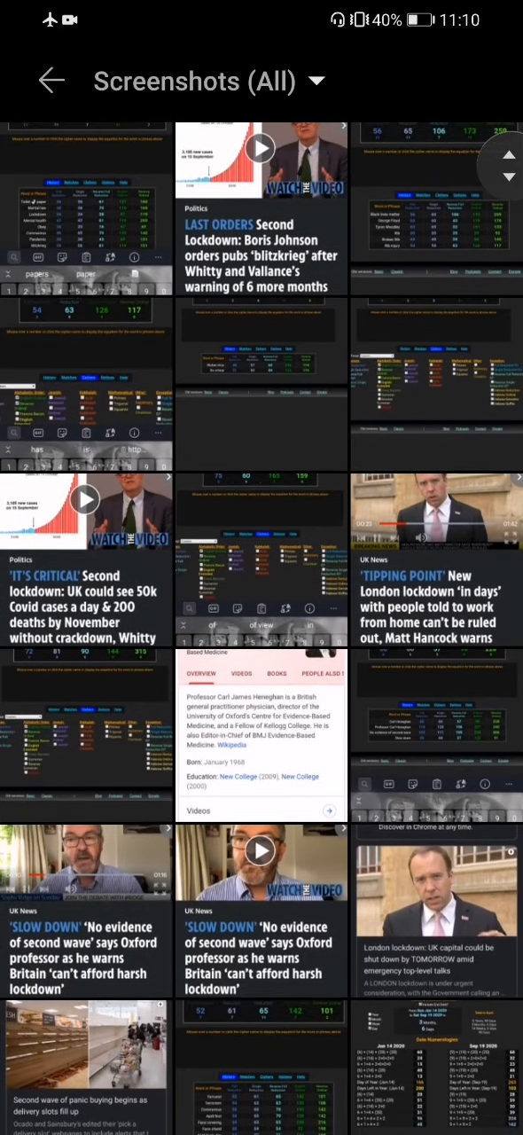
pyautogui.scroll(-3)
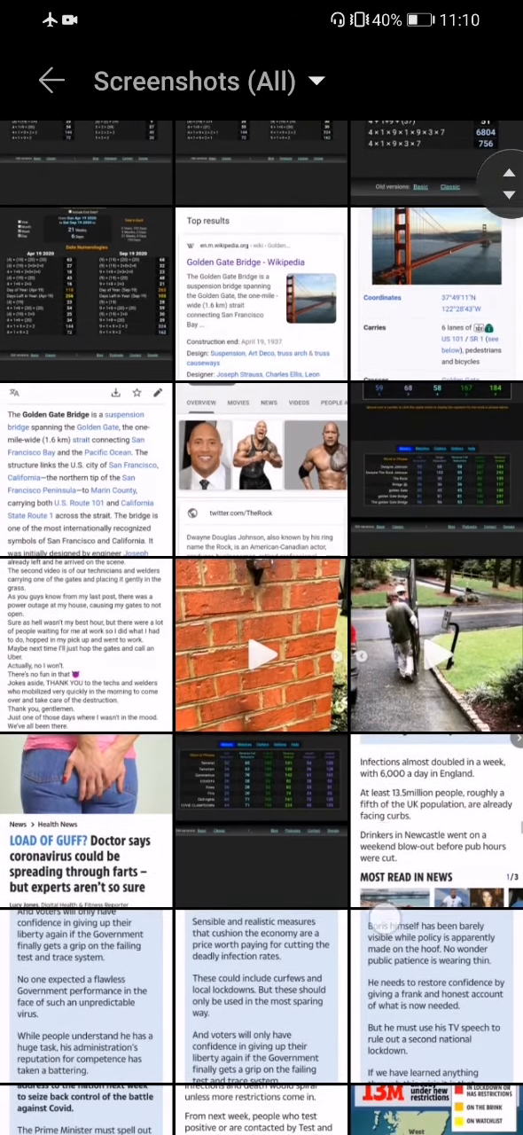
pyautogui.scroll(-3)
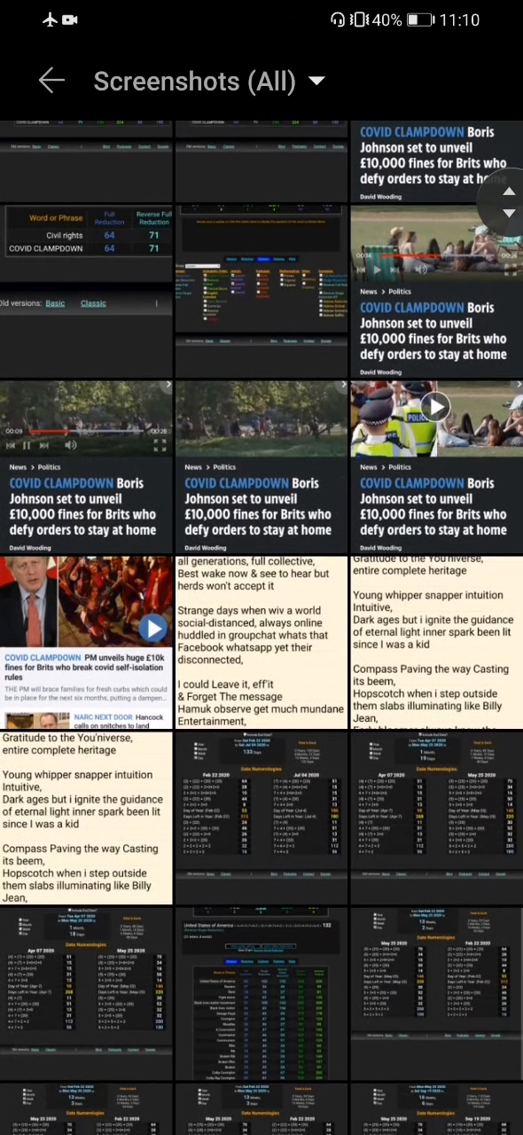
pyautogui.scroll(-3)
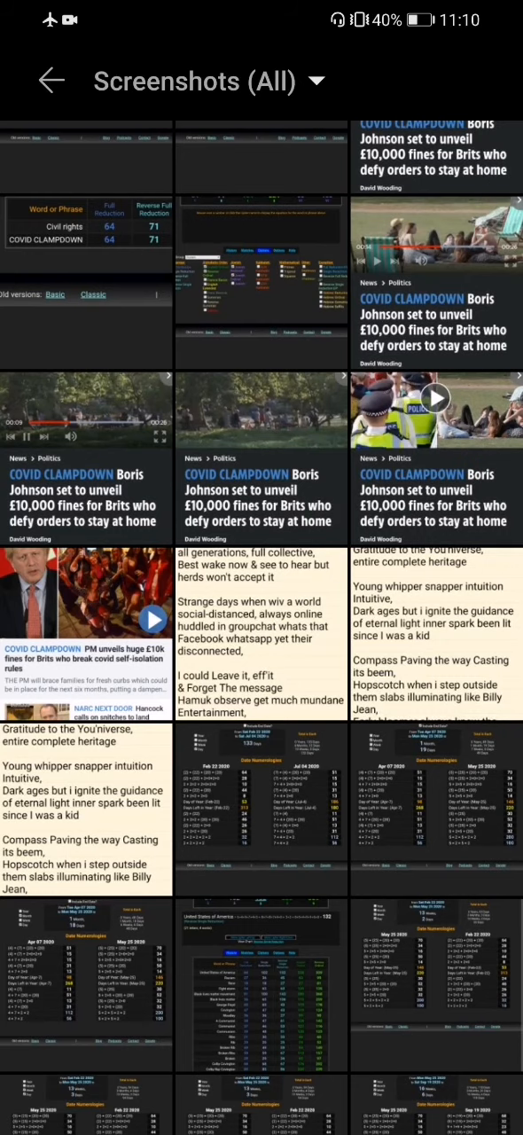
pyautogui.scroll(-3)
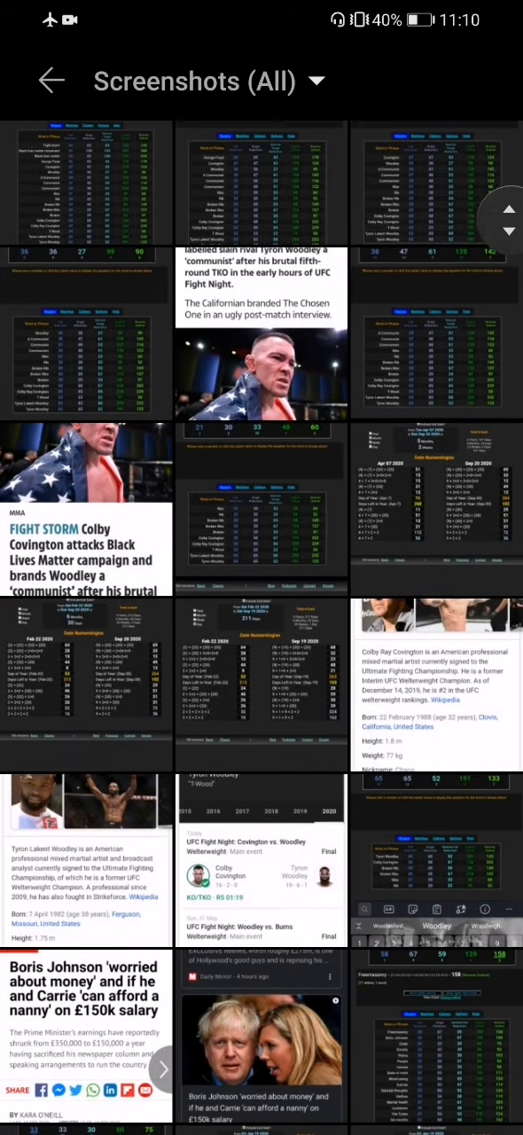
pyautogui.scroll(-3)
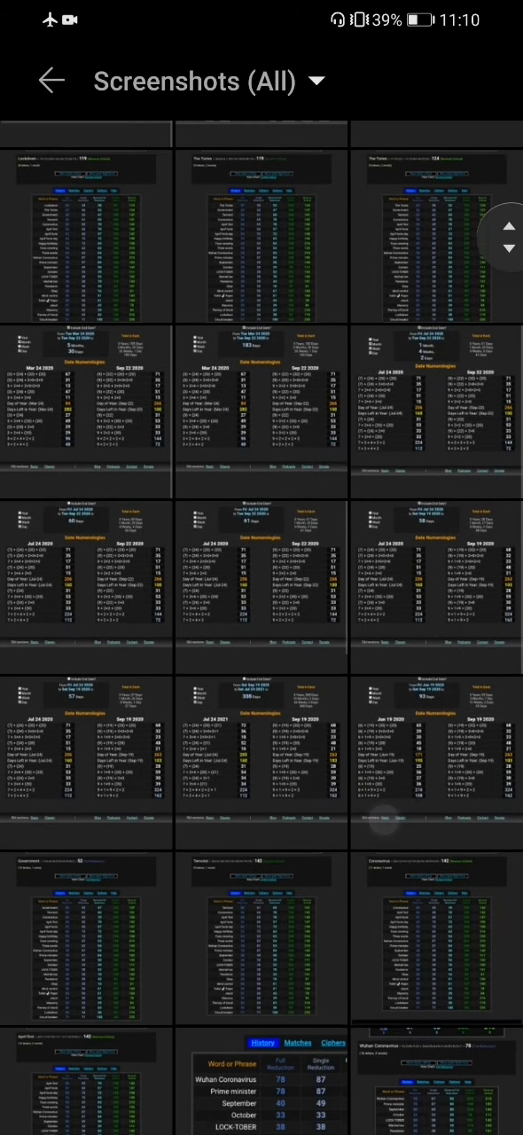
pyautogui.scroll(-3)
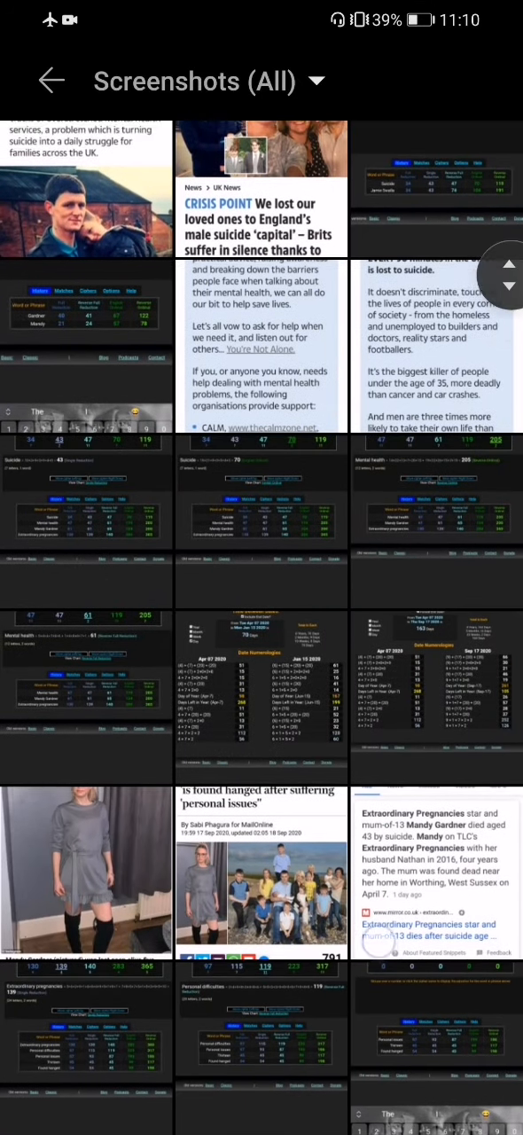
pyautogui.scroll(-3)
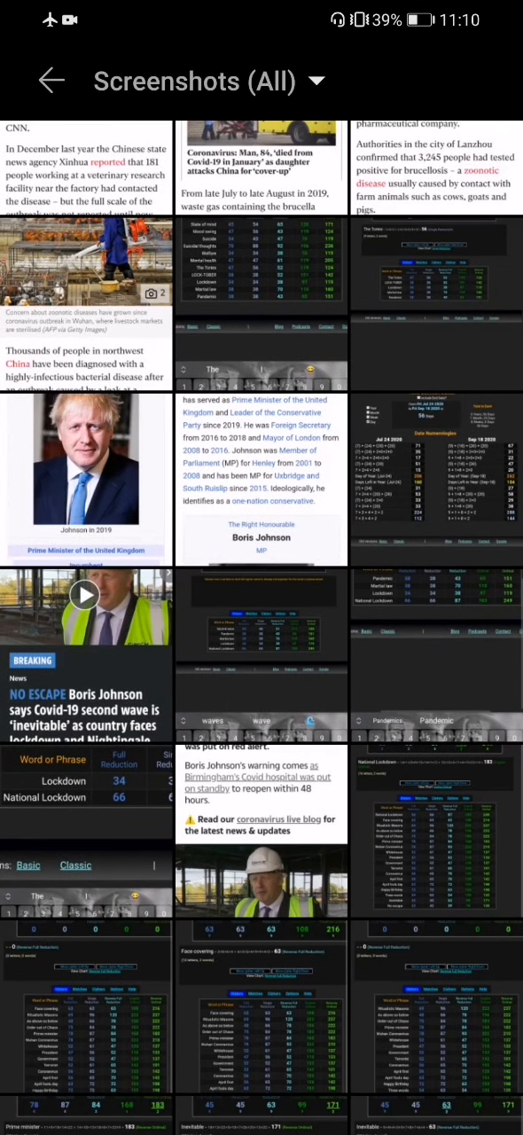
pyautogui.scroll(-3)
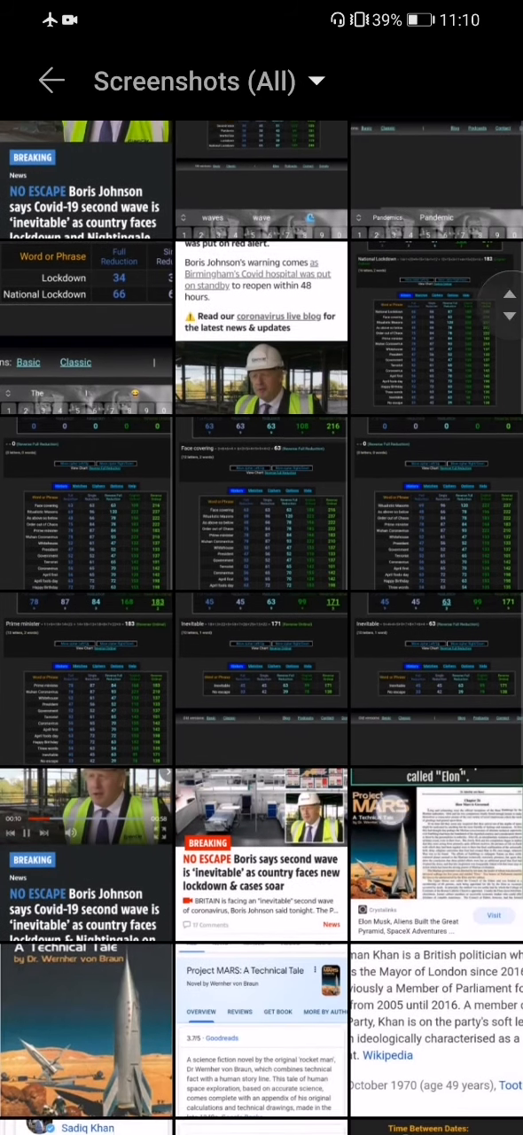
pyautogui.scroll(-3)
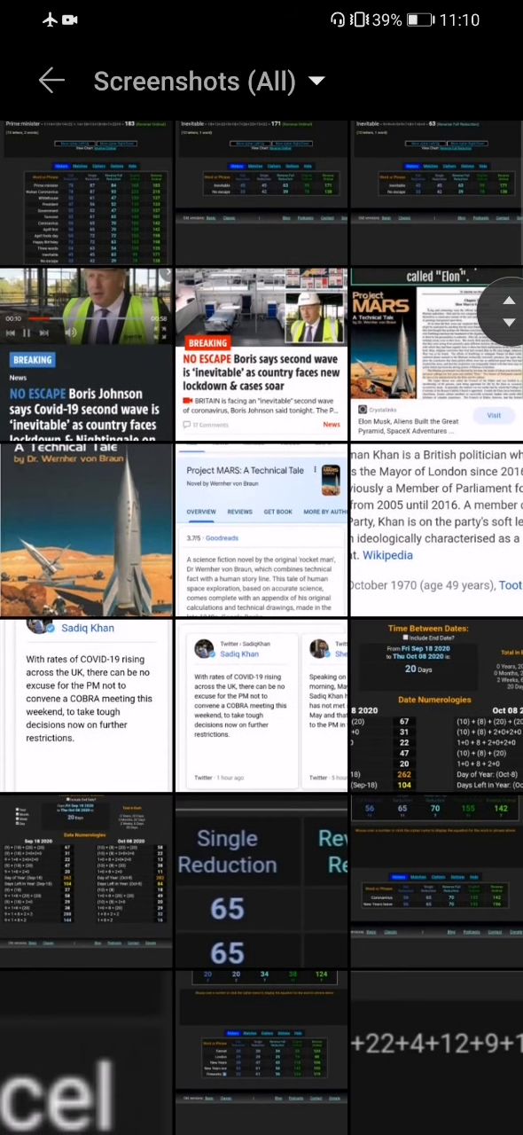
pyautogui.scroll(-3)
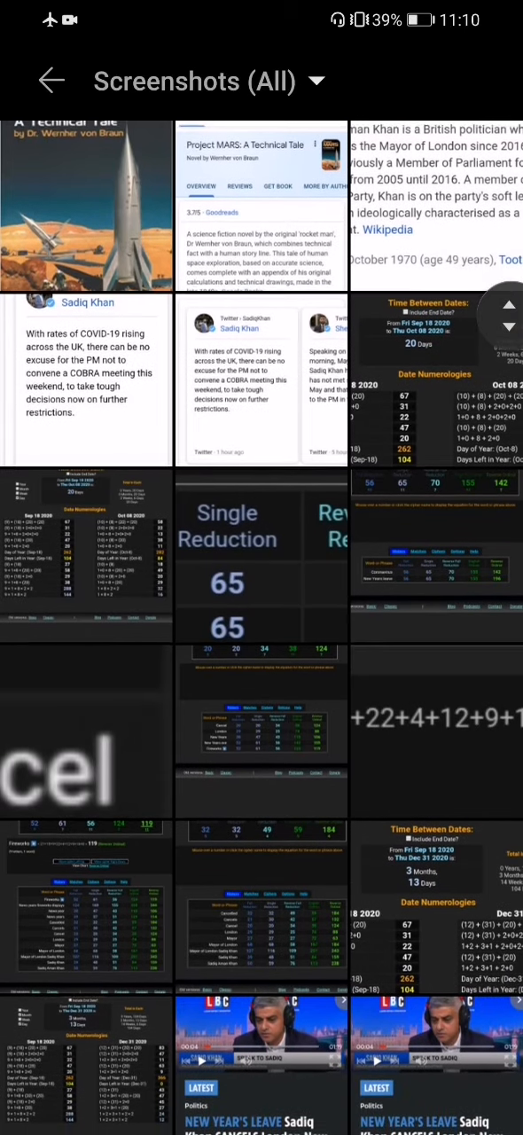
pyautogui.scroll(-3)
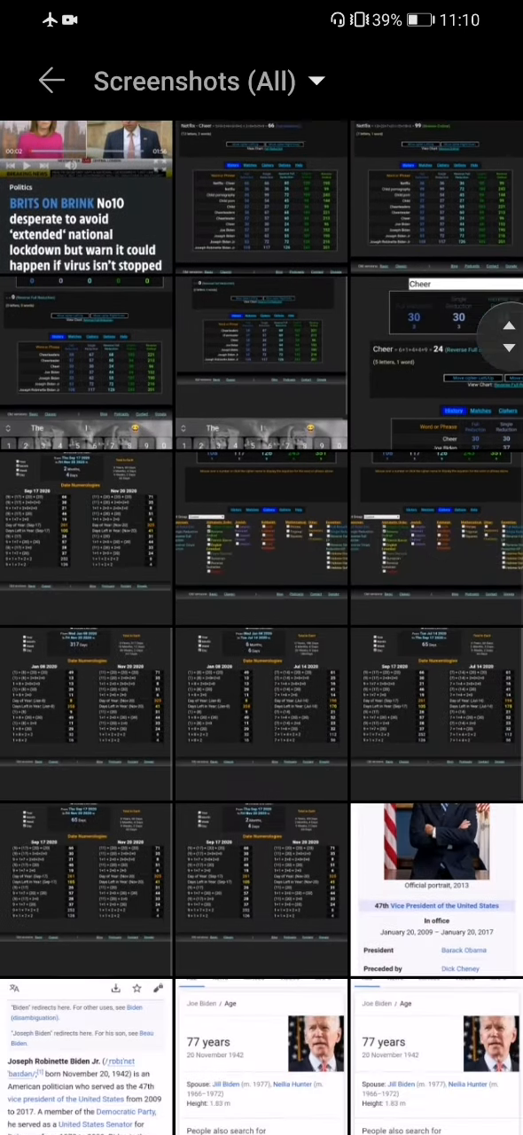
pyautogui.scroll(-3)
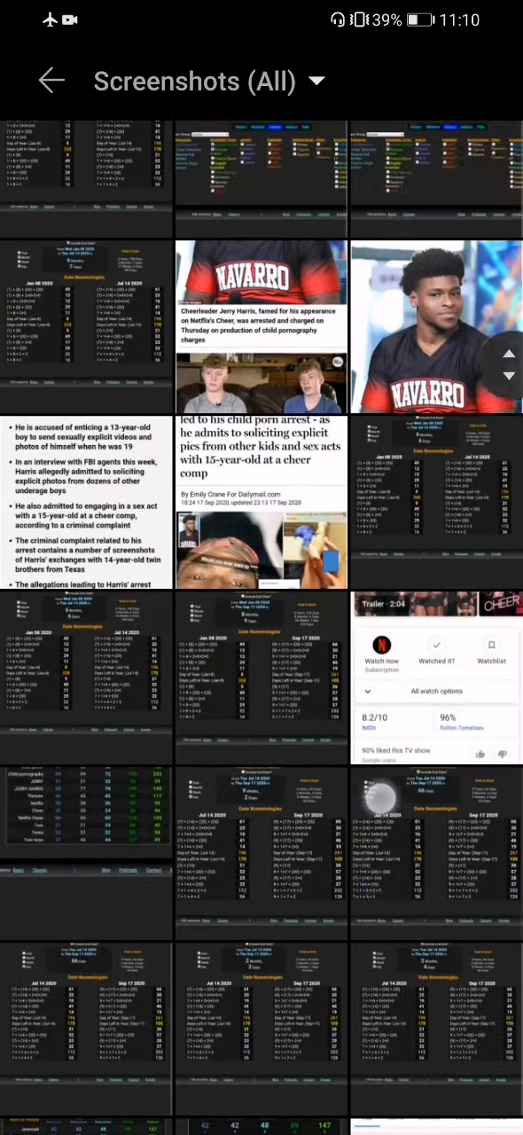
pyautogui.scroll(-3)
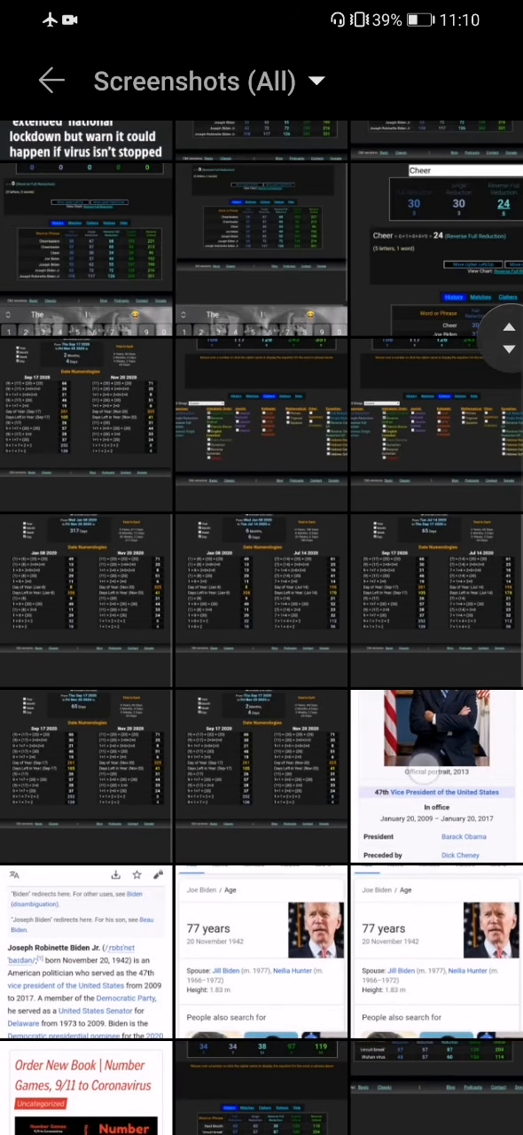
pyautogui.scroll(-3)
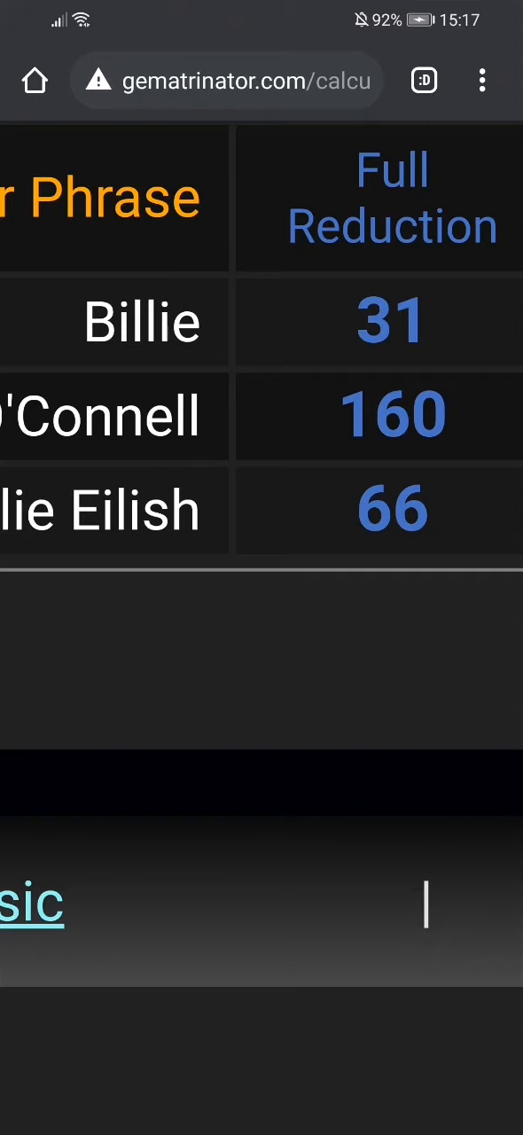
pyautogui.click(27, 906)
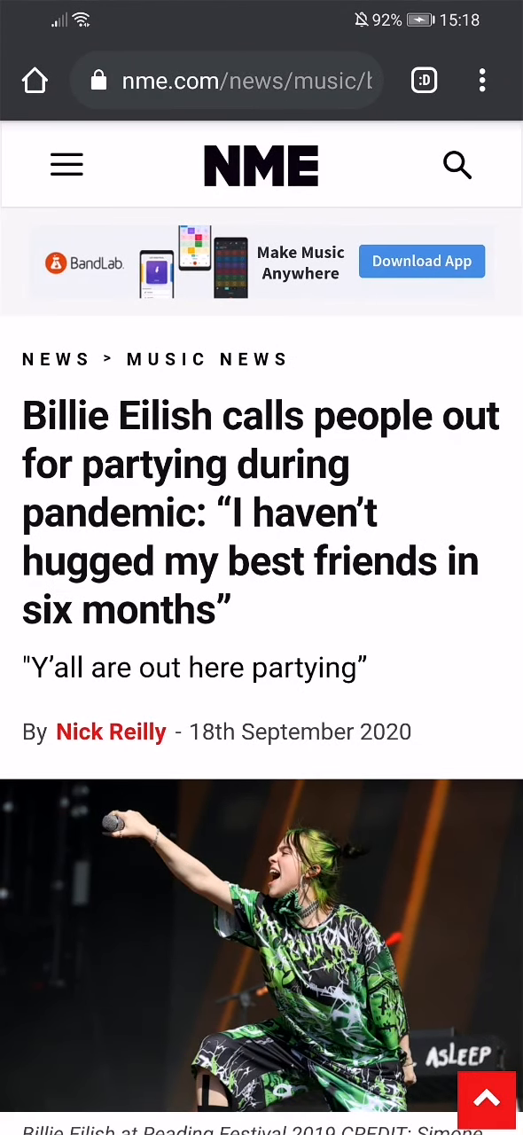
# Step: Scroll down the NME article on Billie Eilish calling out pandemic partying
pyautogui.scroll(-3)
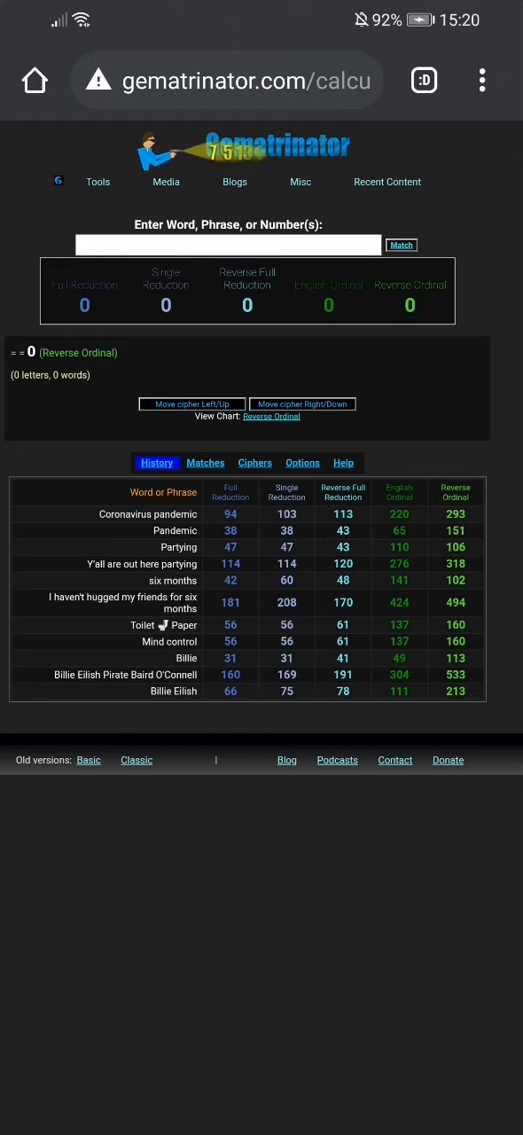
pyautogui.scroll(-3)
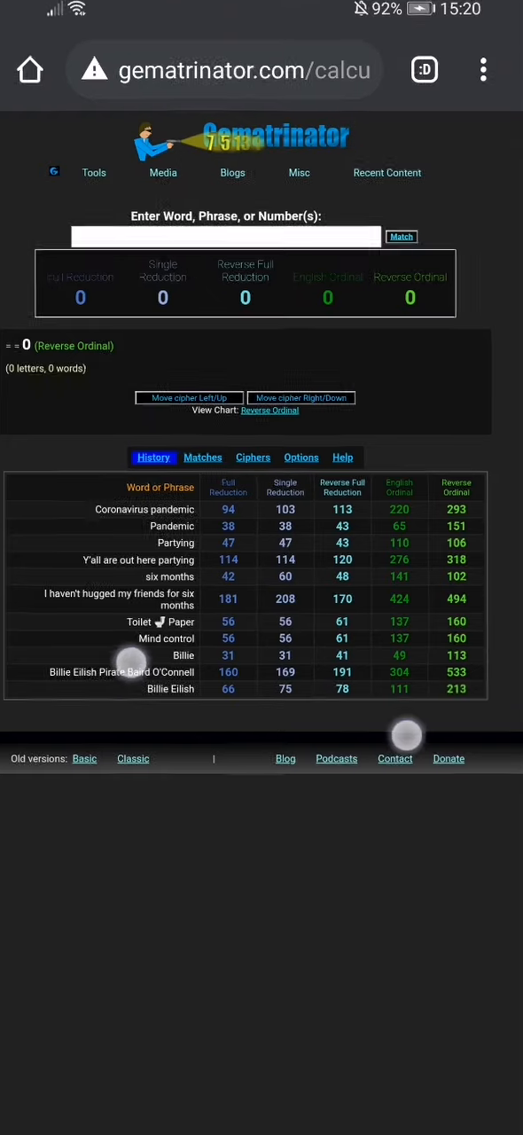